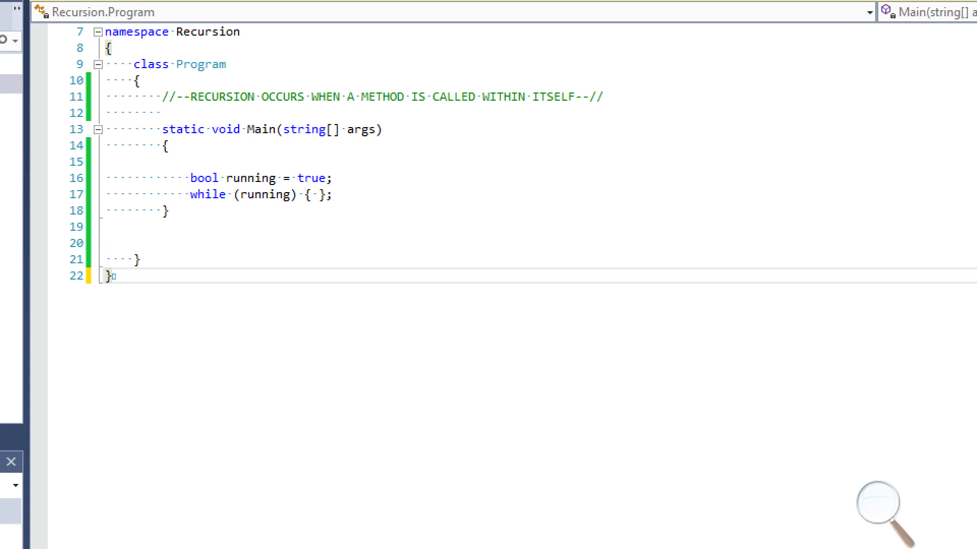
- Begin a second comment '//--10' beneath the comment defining recursion
type("//--10")
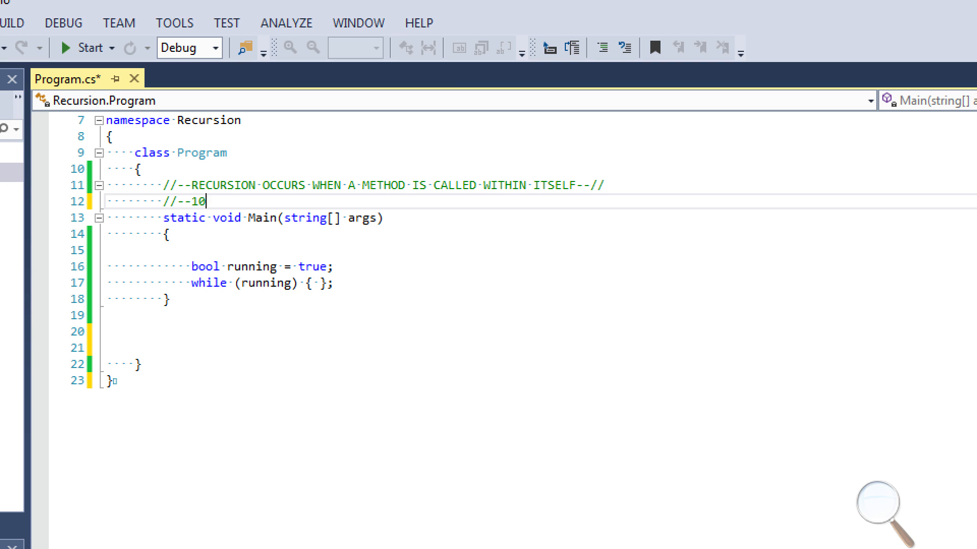
- Make the comment read 'Factorial 5 = 5*4*3*2*1' and start a 'private static int' method below Main
type("Factorial 5 = 5*4*3*2*1")
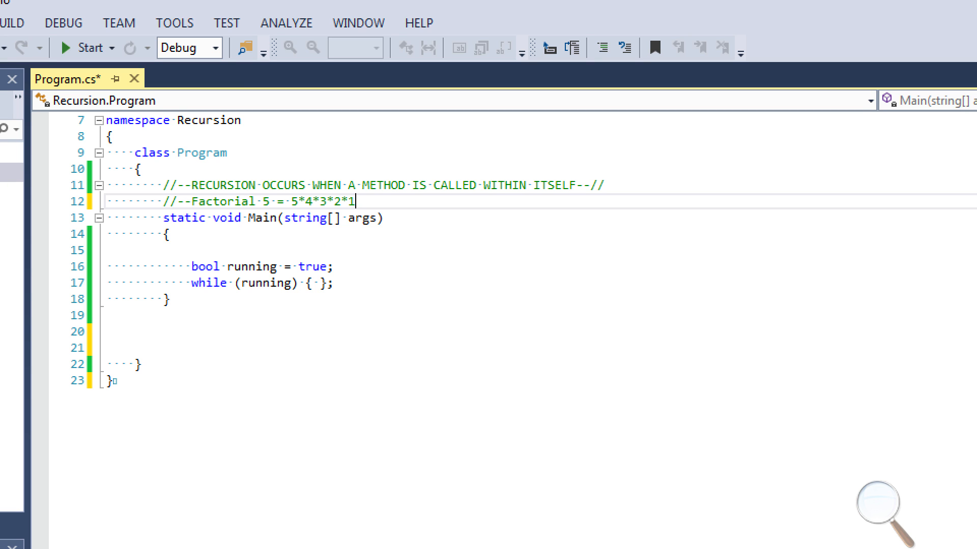
type("private static int")
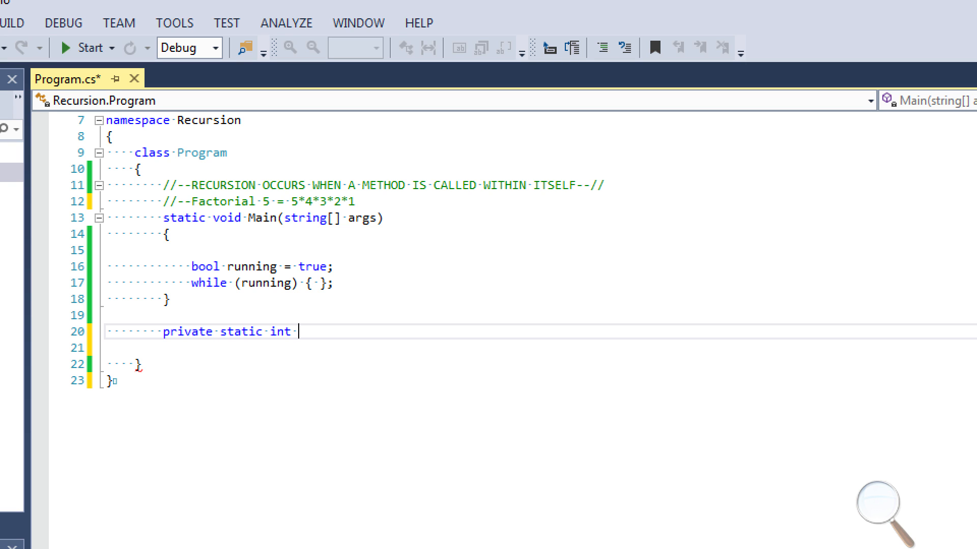
type("Factorial(int factorialNum)")
left_click(542, 250)
type("int answer = 0;")
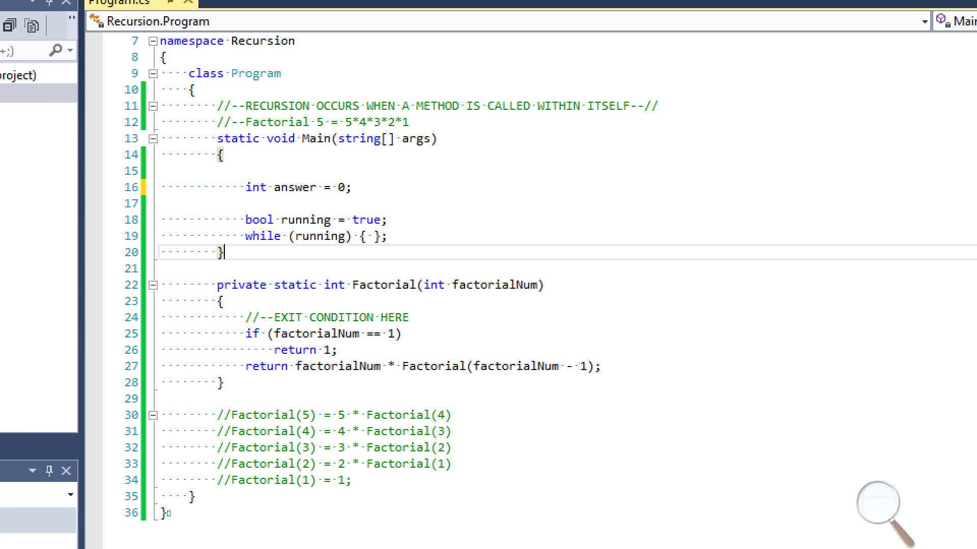
- Insert blank lines after Main's closing brace, leaving an empty line ready before Factorial
key("Enter")
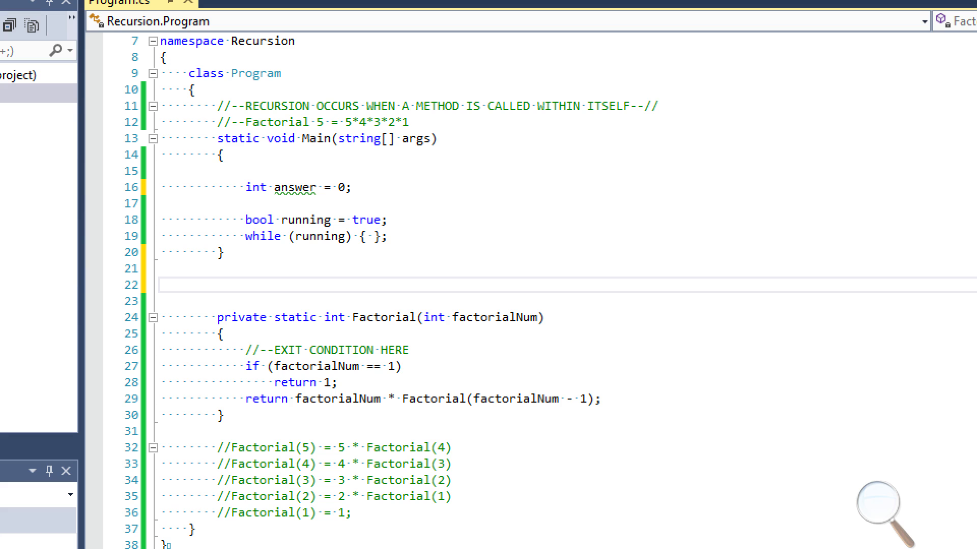
left_click(216, 284)
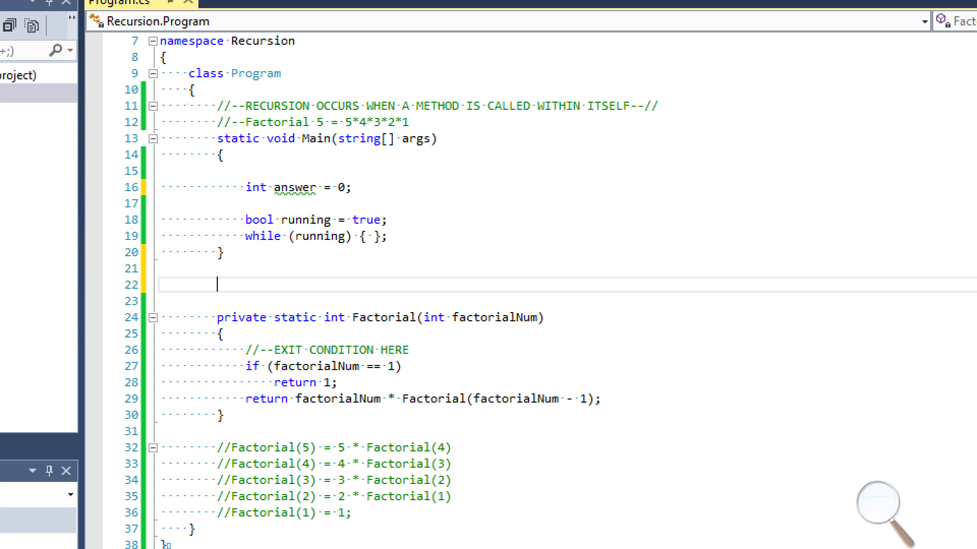